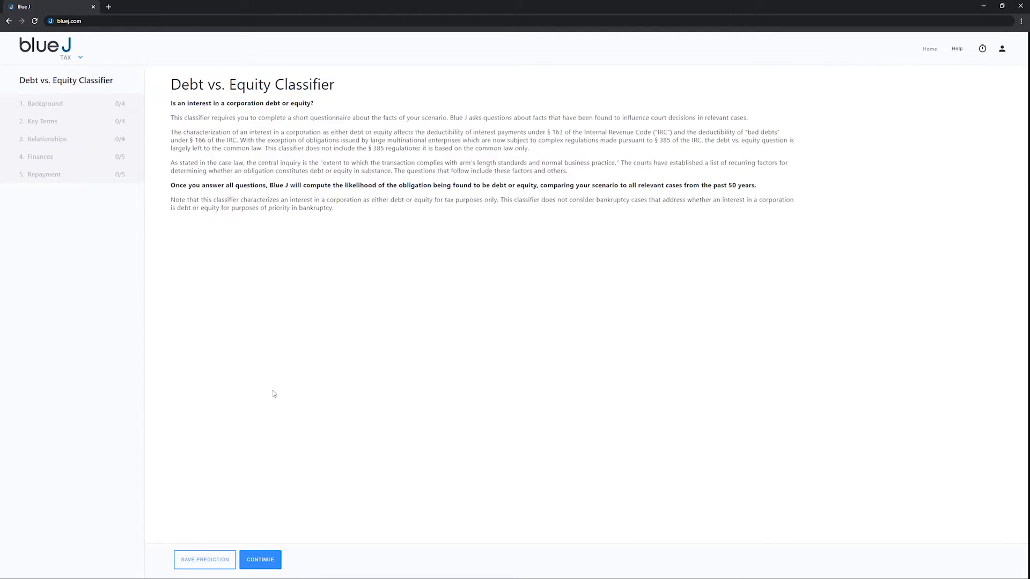
Begin the questionnaire with District of Columbia Circuit jurisdiction and a corporation taxpayer.
left_click(259, 560)
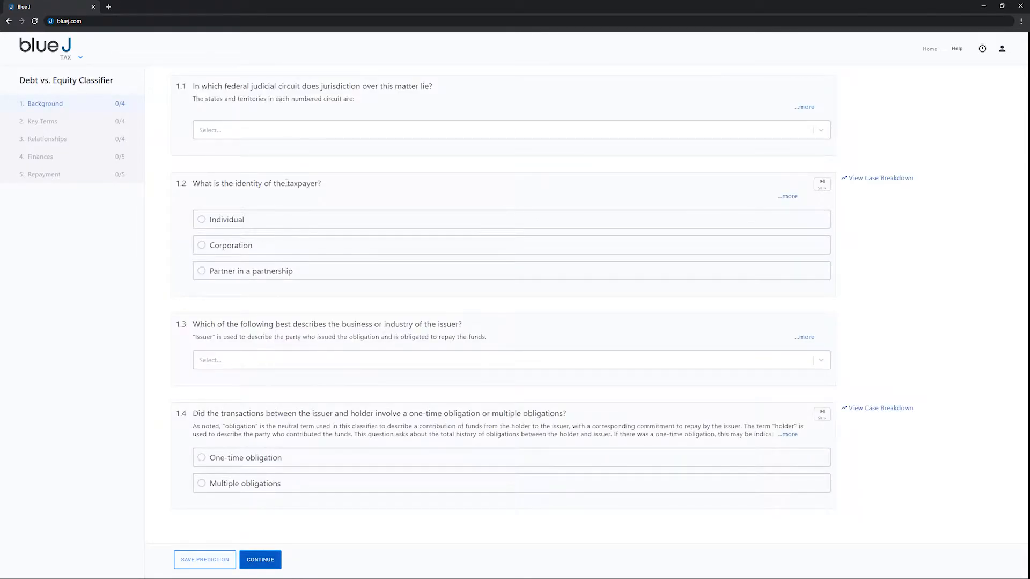
left_click(511, 130)
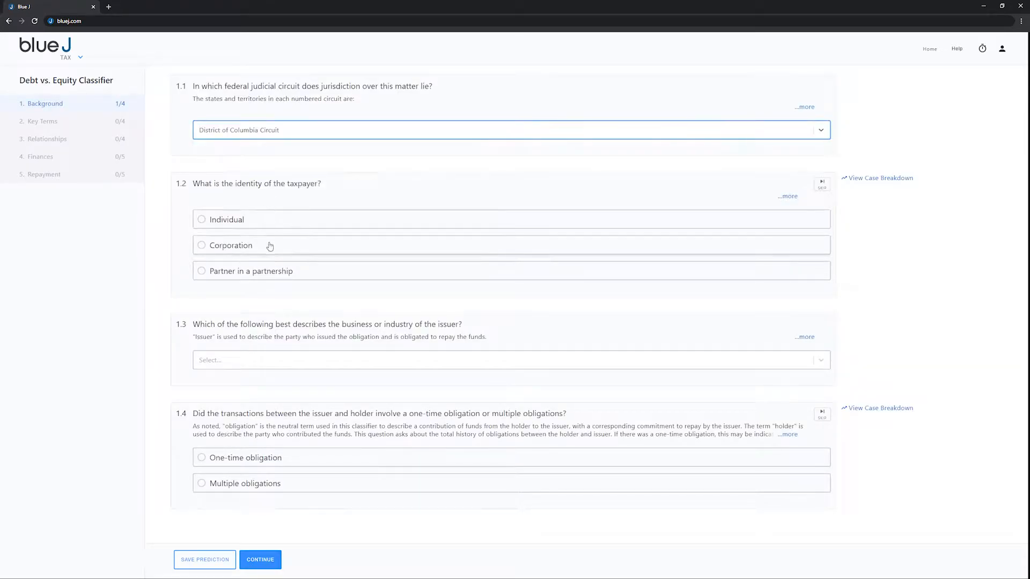
left_click(201, 244)
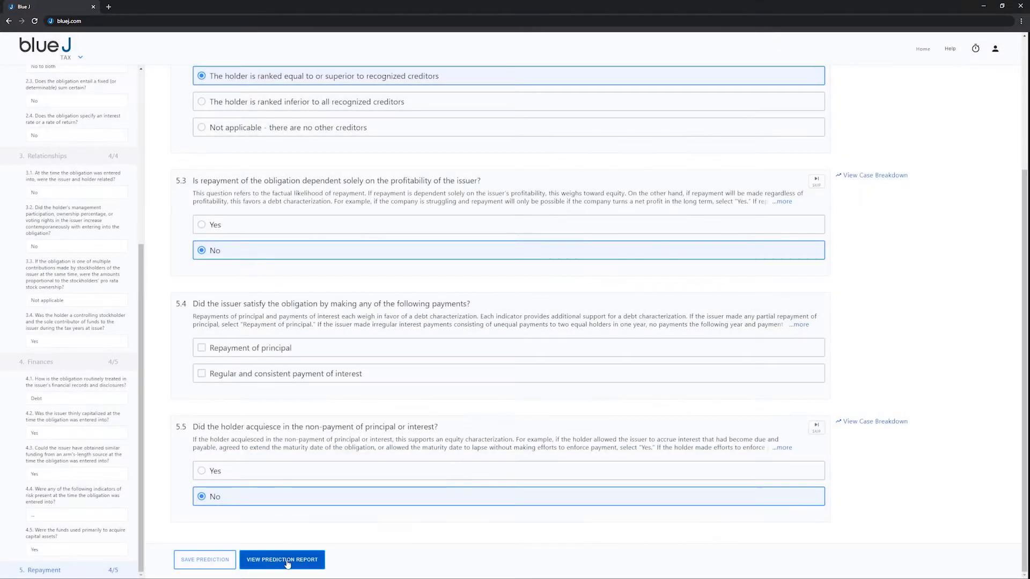
Generate the prediction report showing Equity at 60% confidence and review its cases and explanation.
left_click(282, 560)
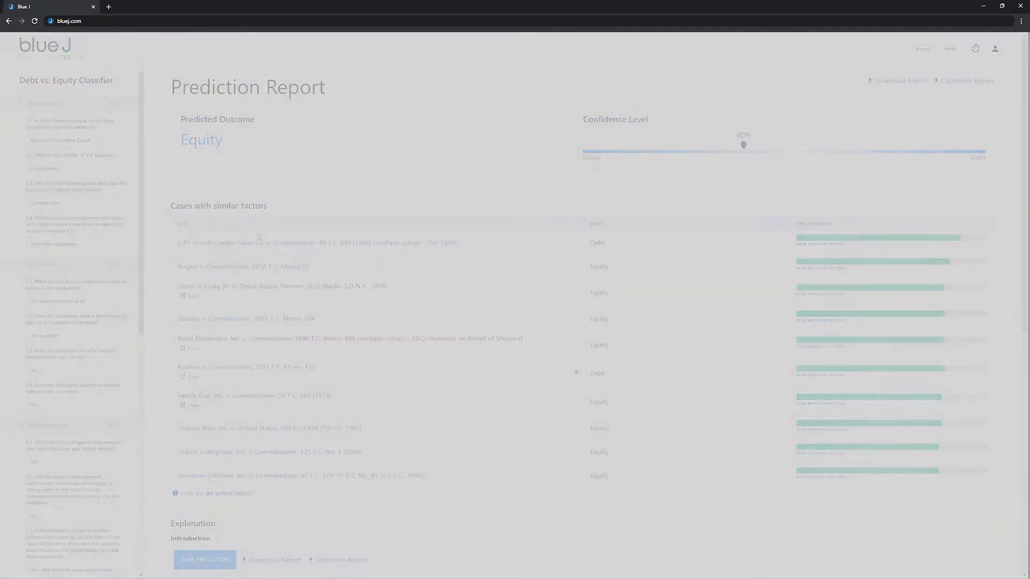
scroll("down", 3)
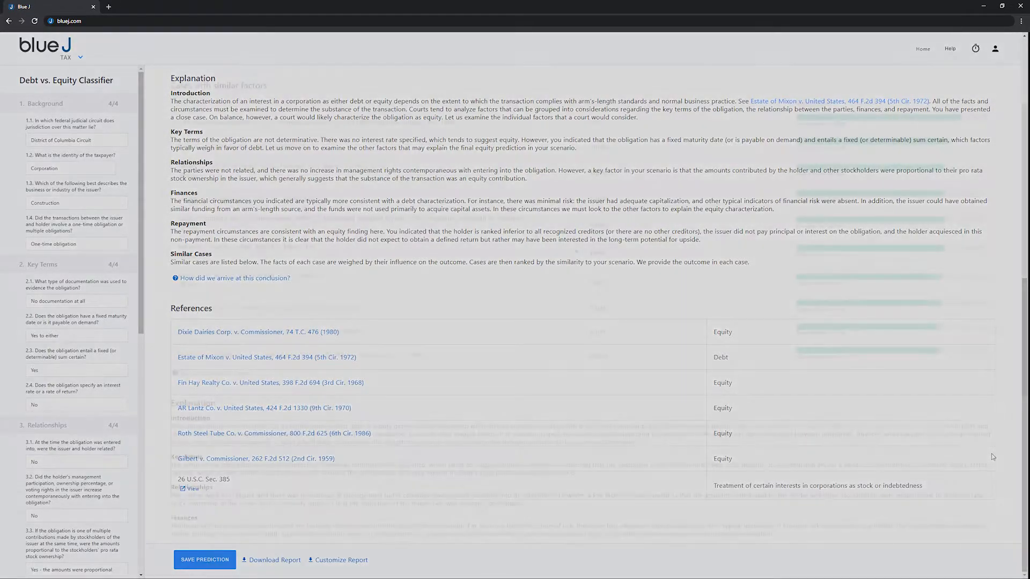
scroll("up", 3)
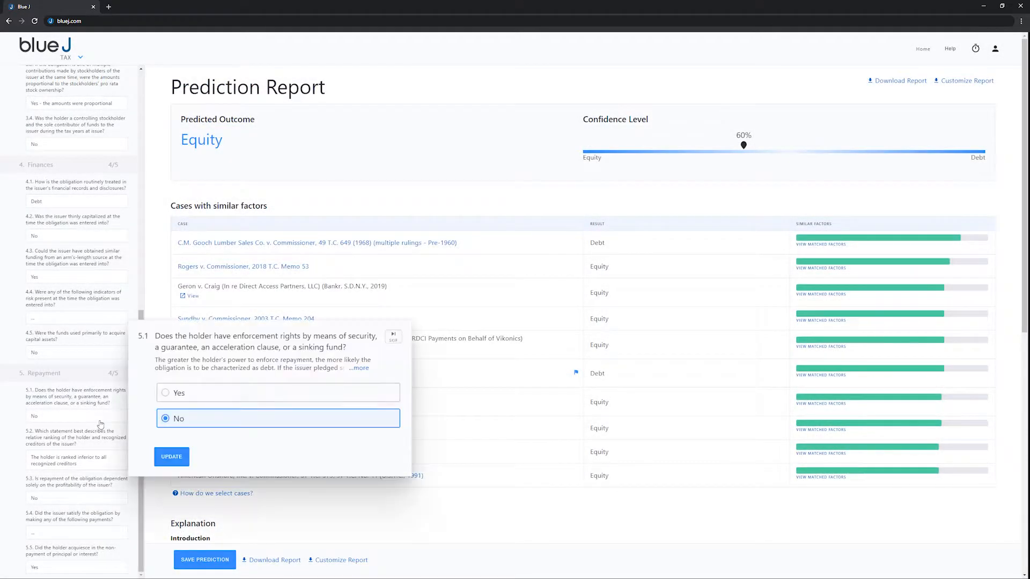
Answer Yes to 5.1 so the prediction updates to Debt at 59%, view the download, then go Home.
left_click(165, 393)
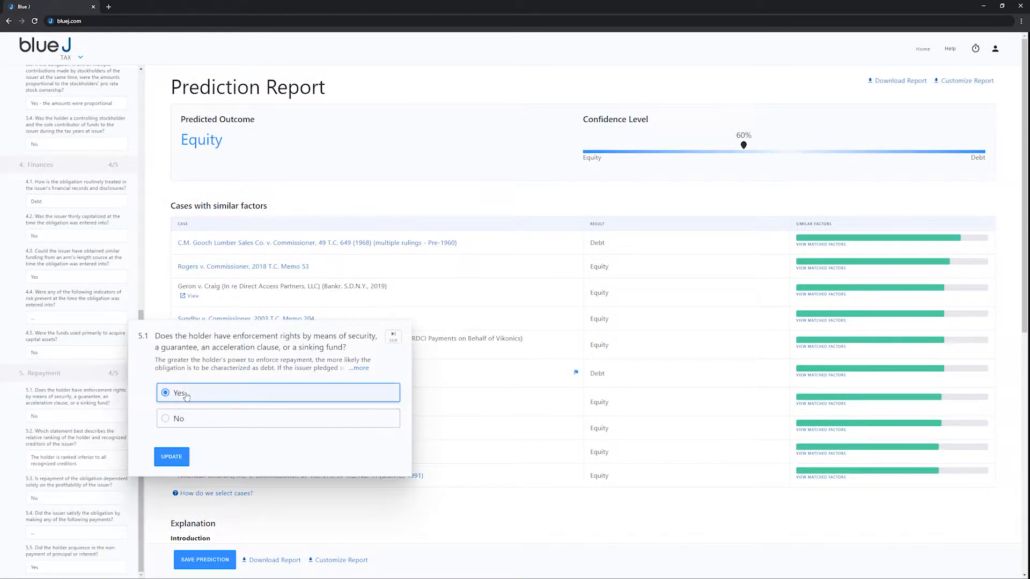
left_click(172, 457)
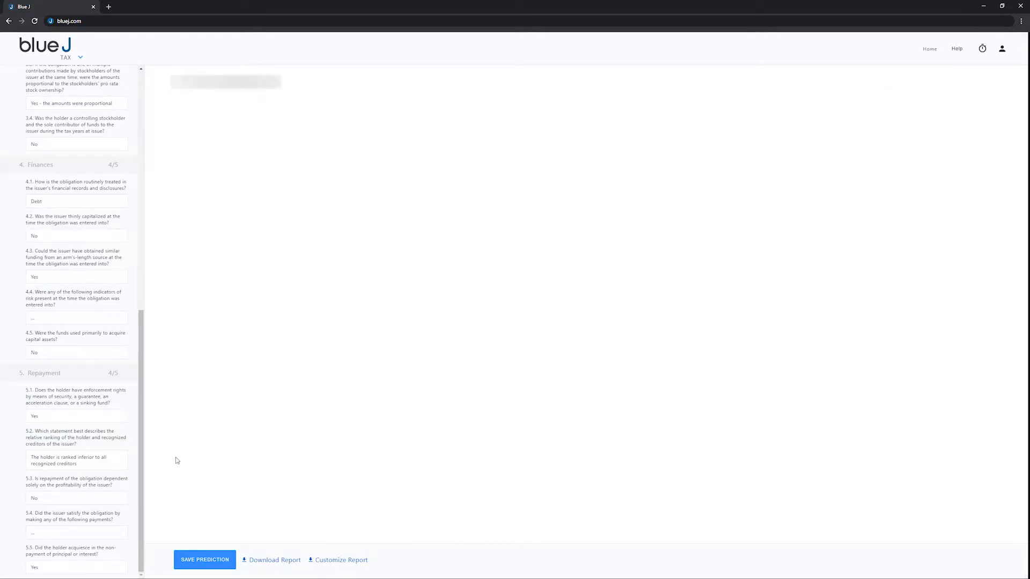
left_click(204, 560)
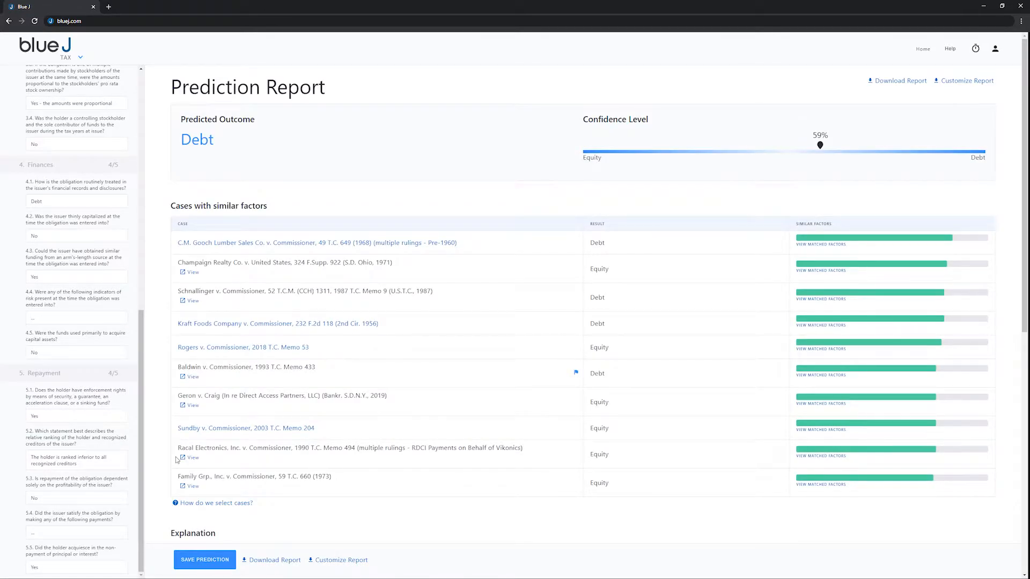
mouse_move(275, 527)
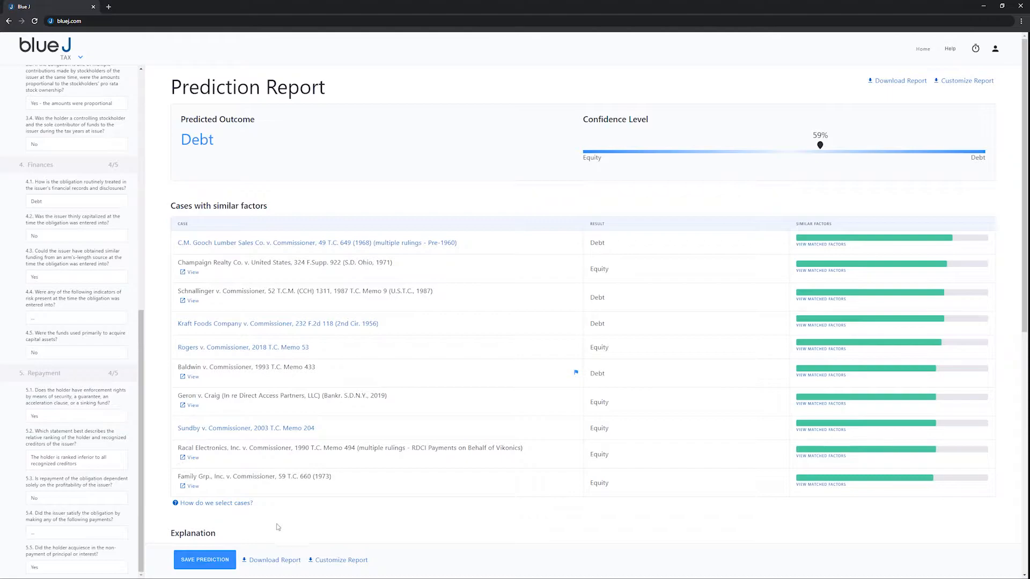
left_click(271, 540)
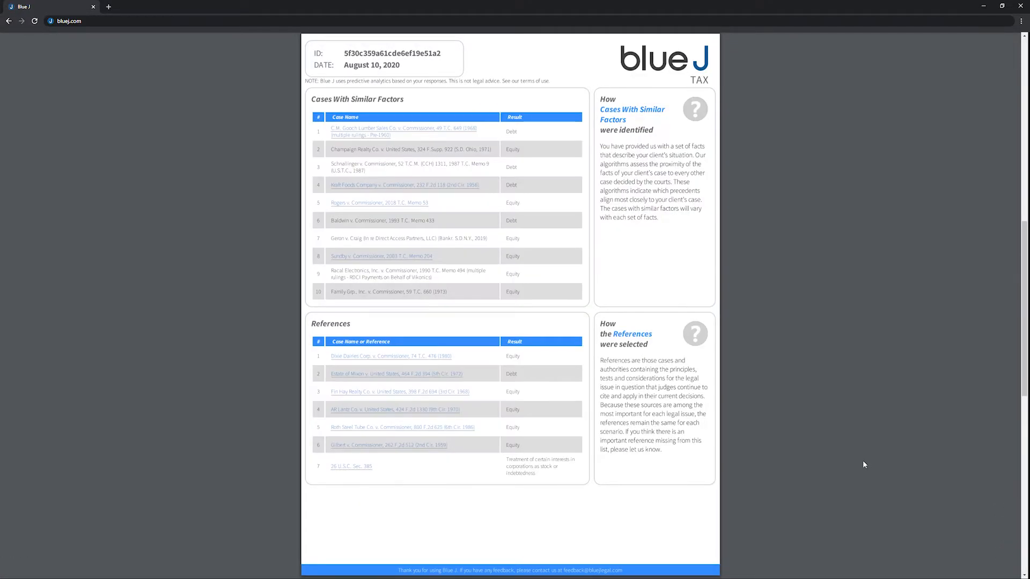
left_click(8, 20)
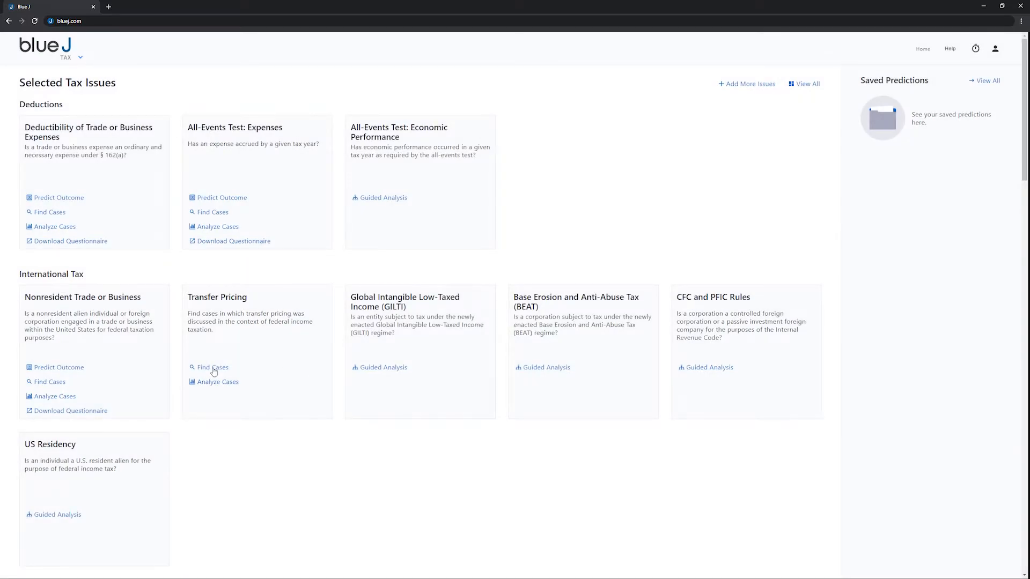
Find Transfer Pricing cases filtered to transfers of tangible property and reach the Union Carbide case.
left_click(212, 367)
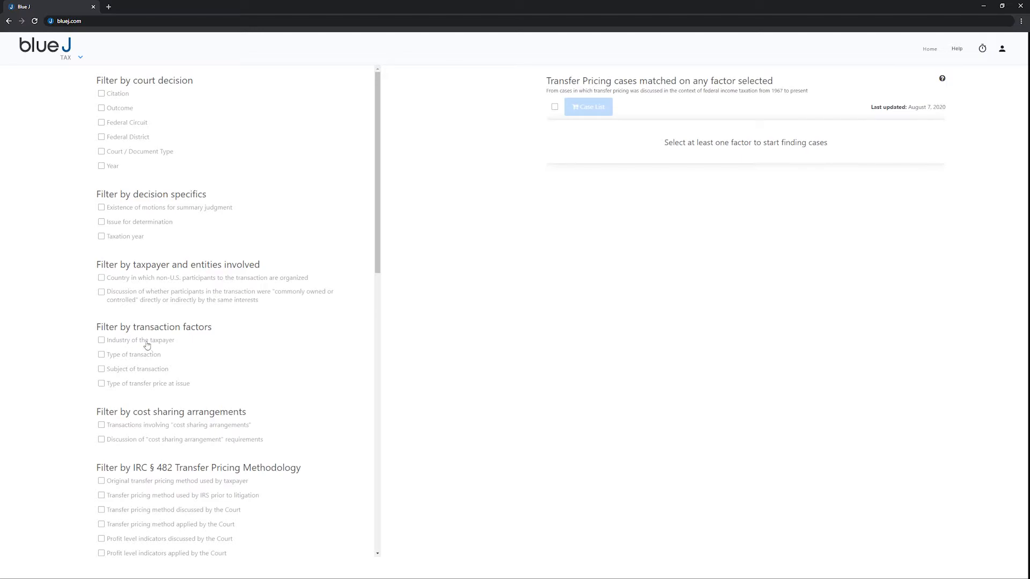
left_click(101, 355)
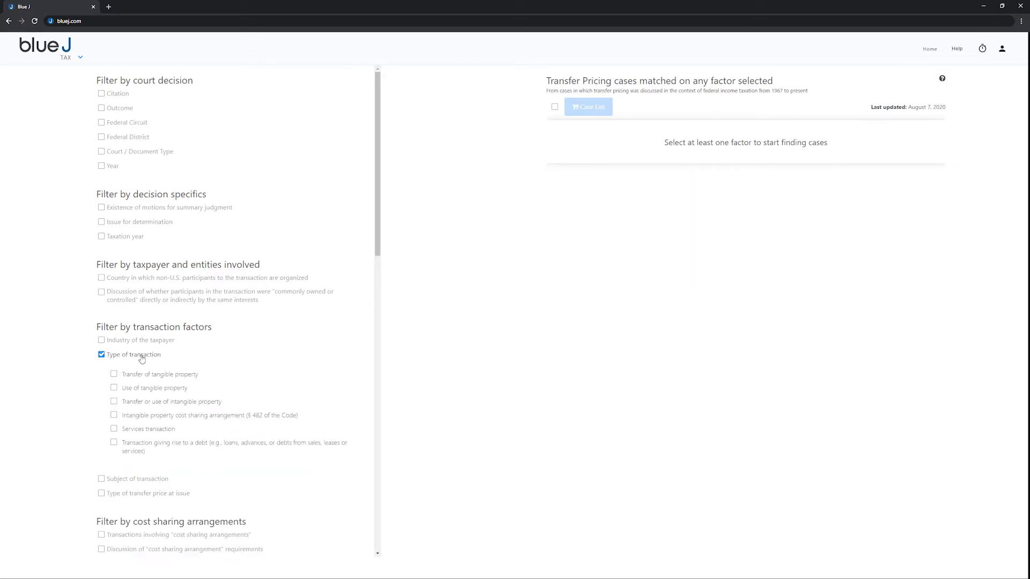
left_click(114, 373)
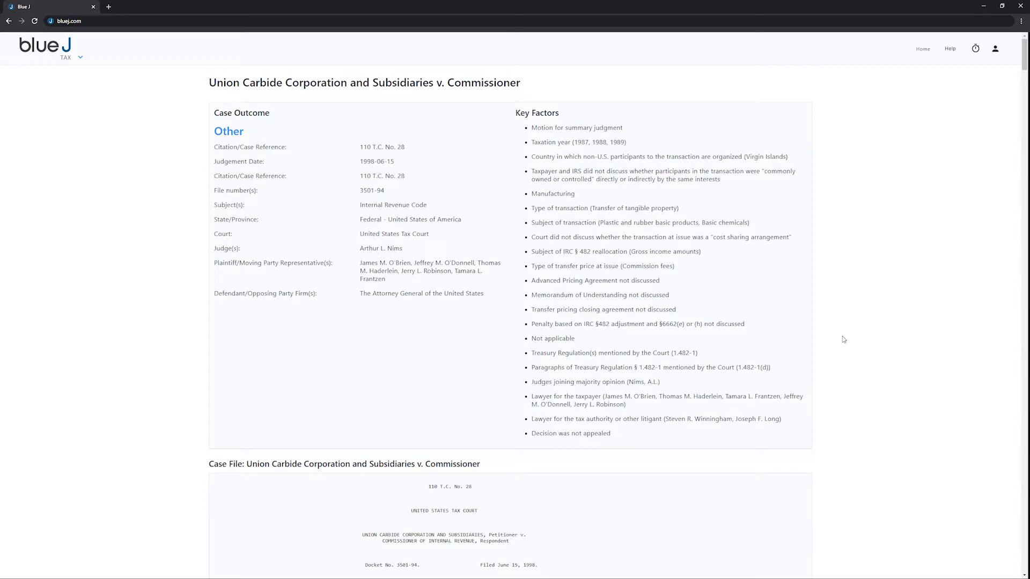
scroll("down", 3)
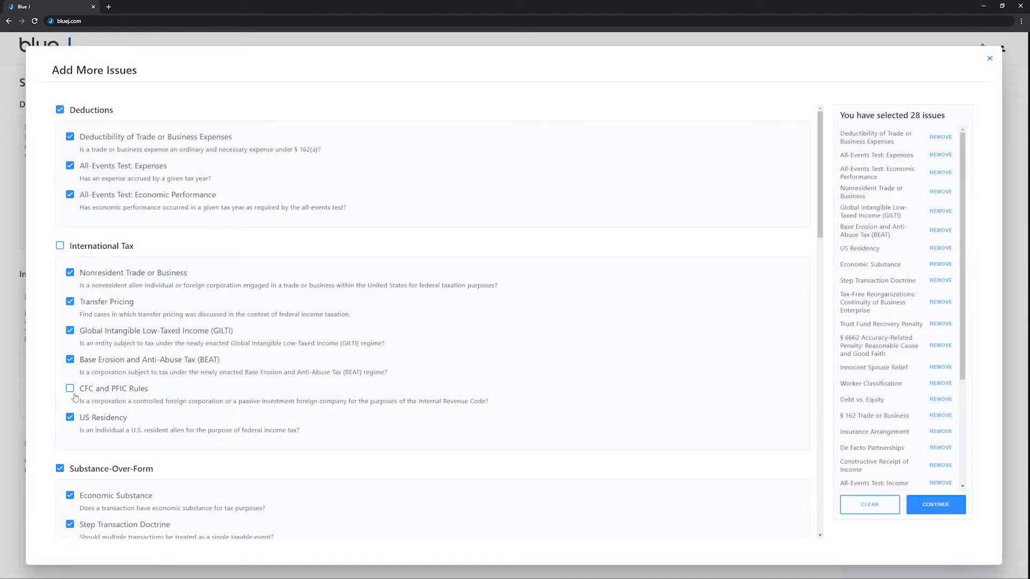
Select CFC and PFIC Rules, bringing the dashboard to 29 issues, and review the updated list.
left_click(70, 389)
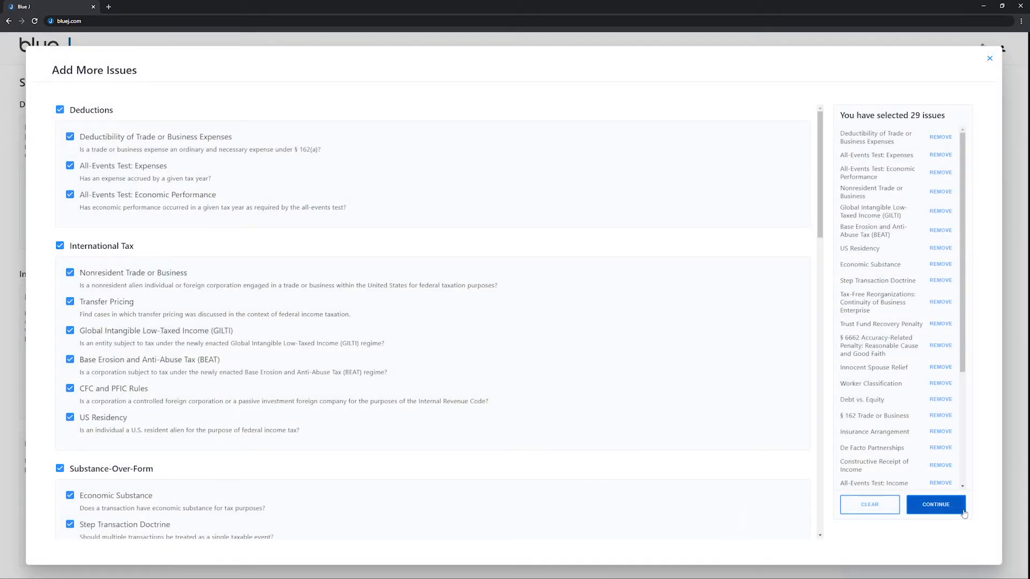
left_click(935, 505)
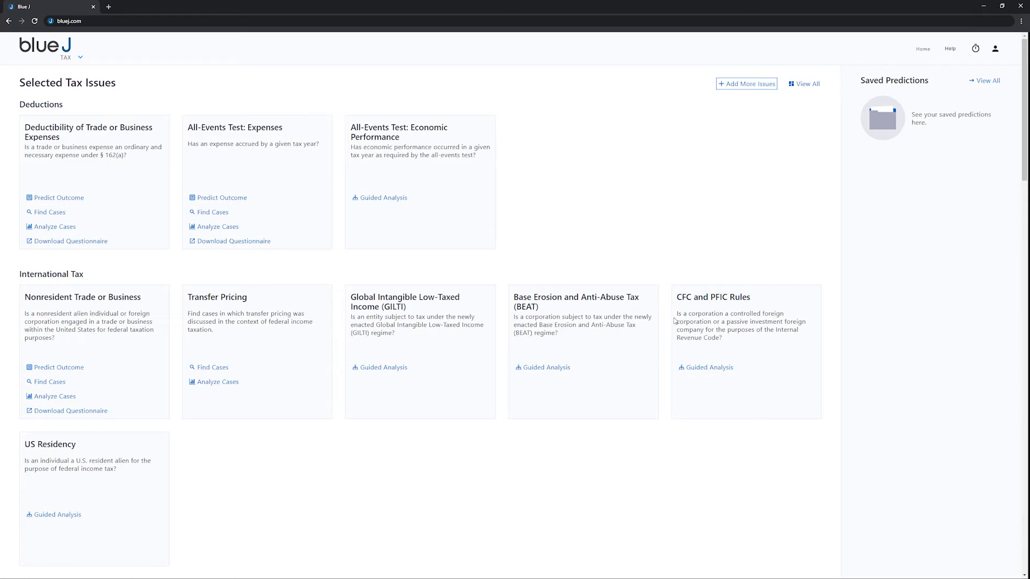
scroll("down", 3)
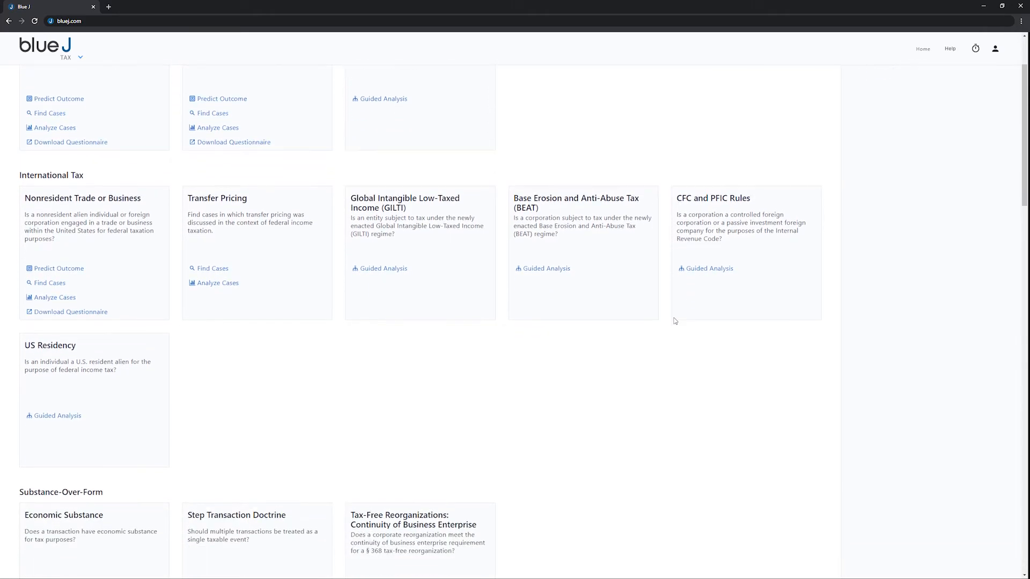
scroll("down", 3)
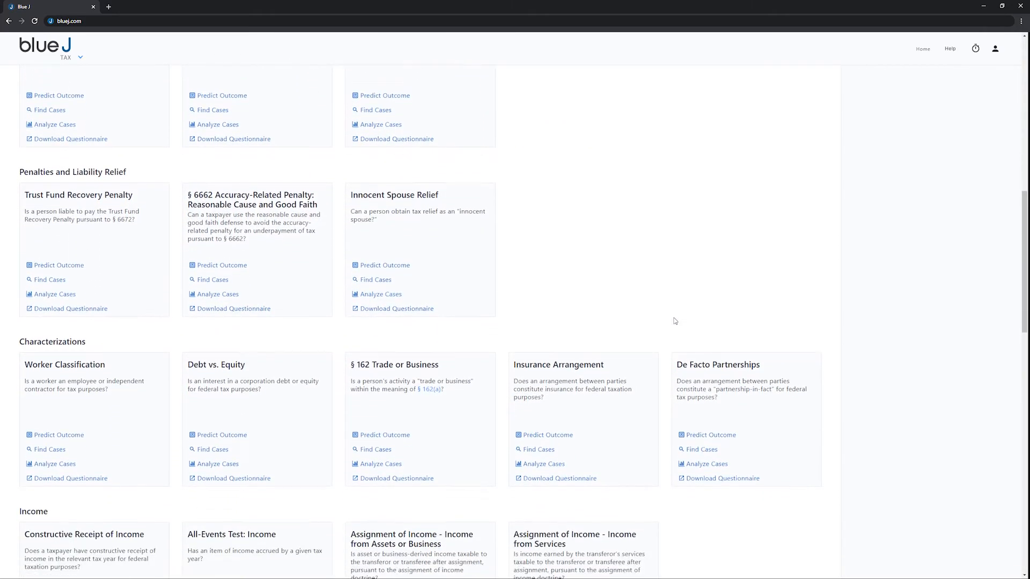